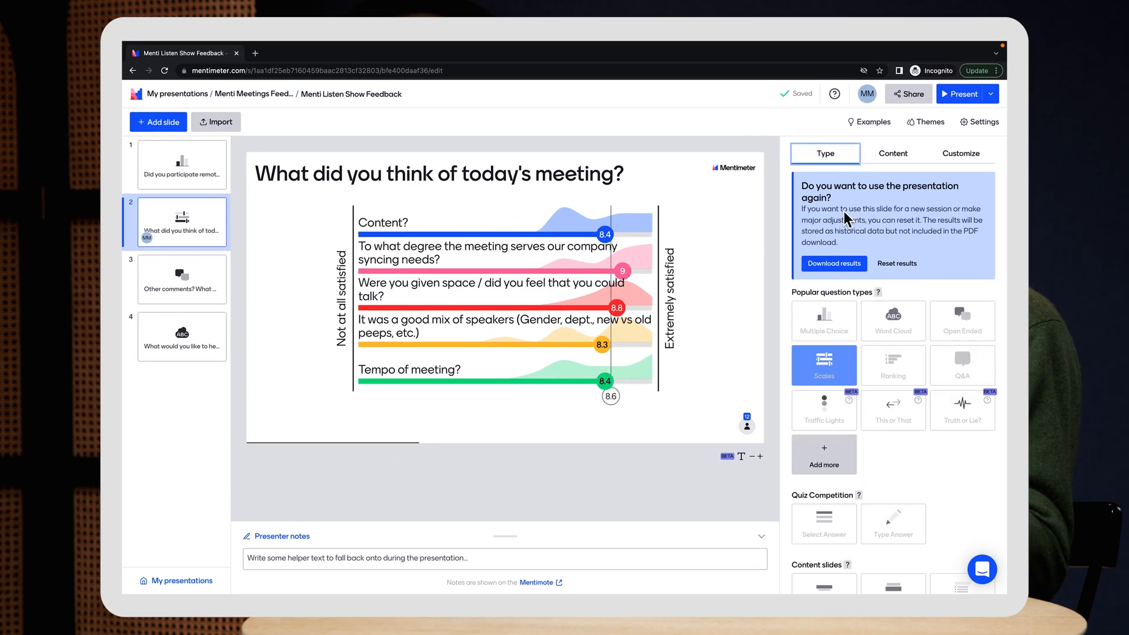
mouse_move(904, 163)
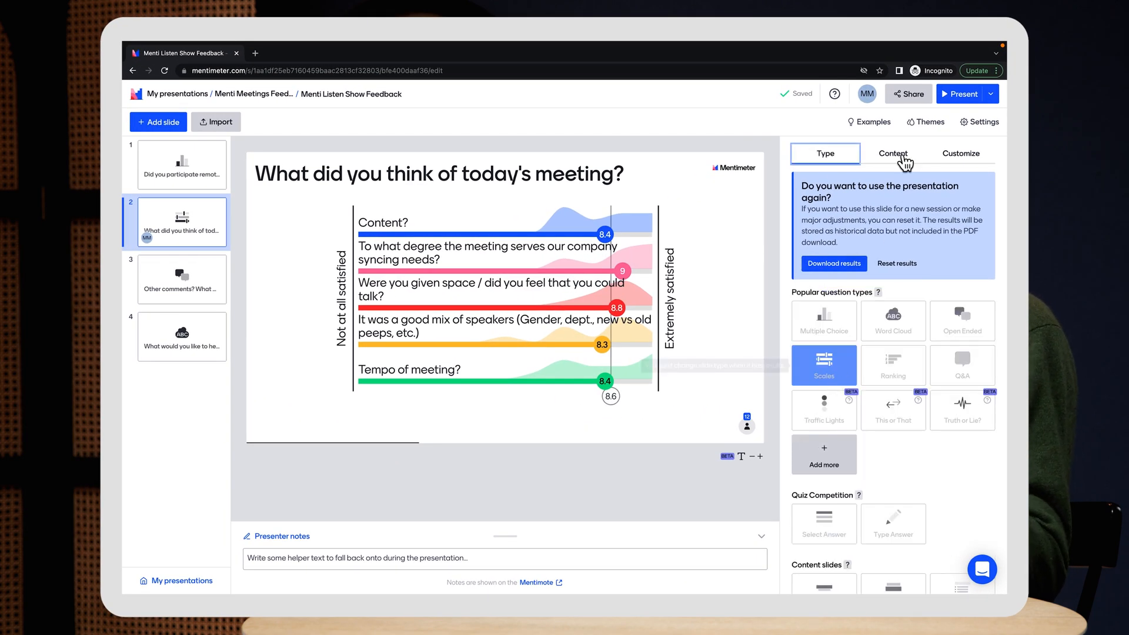
- Open the scales slide's Content settings and start Reset results
left_click(892, 153)
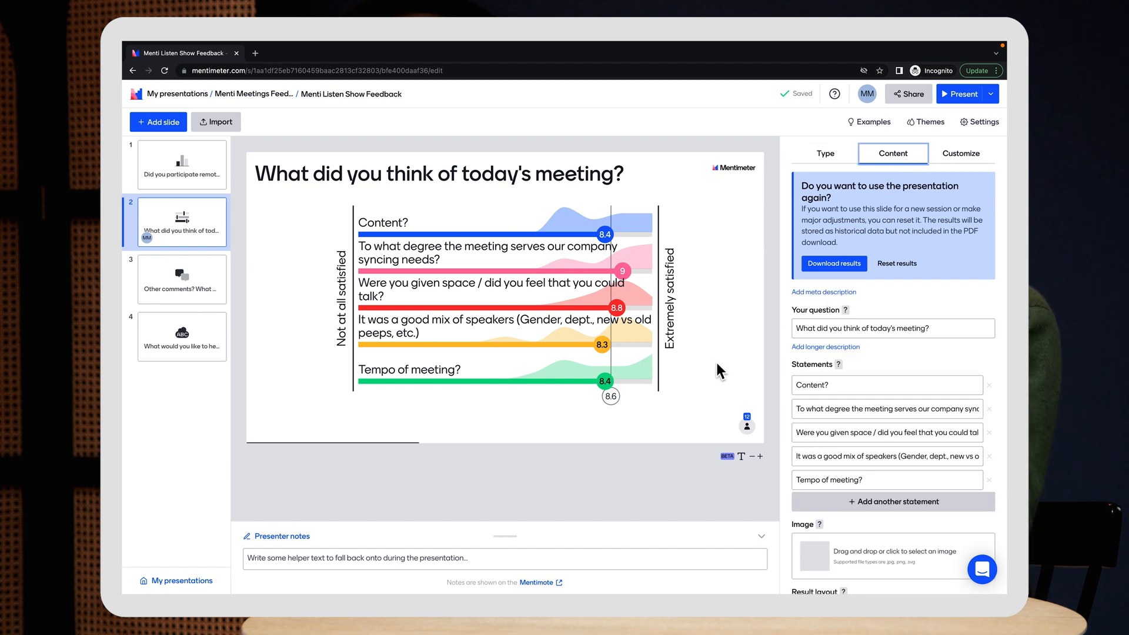
mouse_move(426, 285)
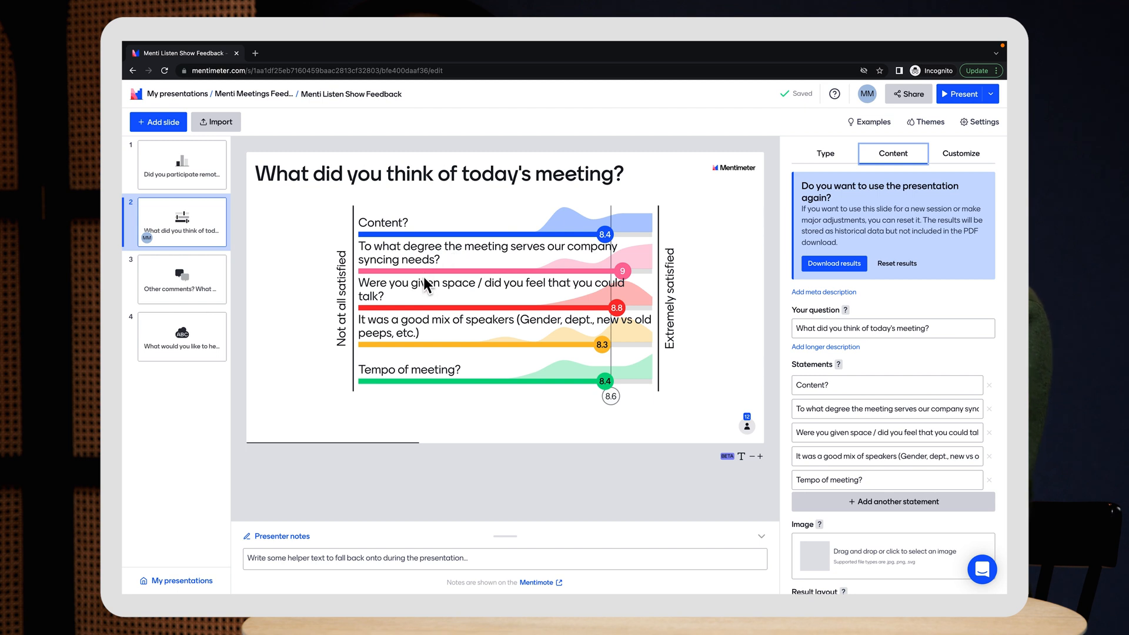
mouse_move(474, 301)
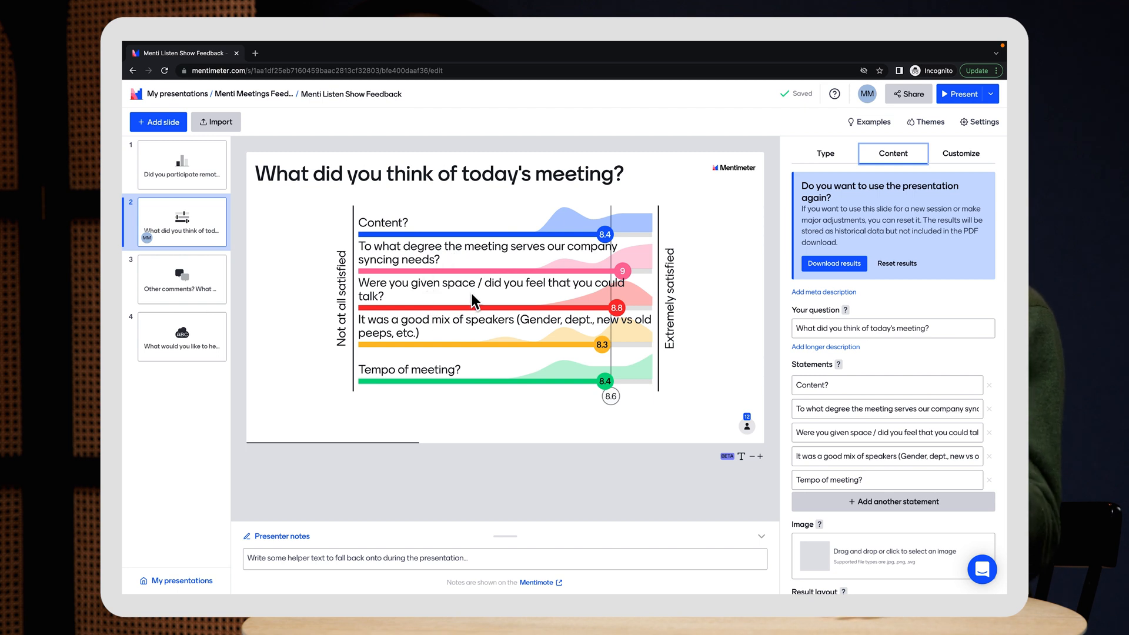
mouse_move(517, 517)
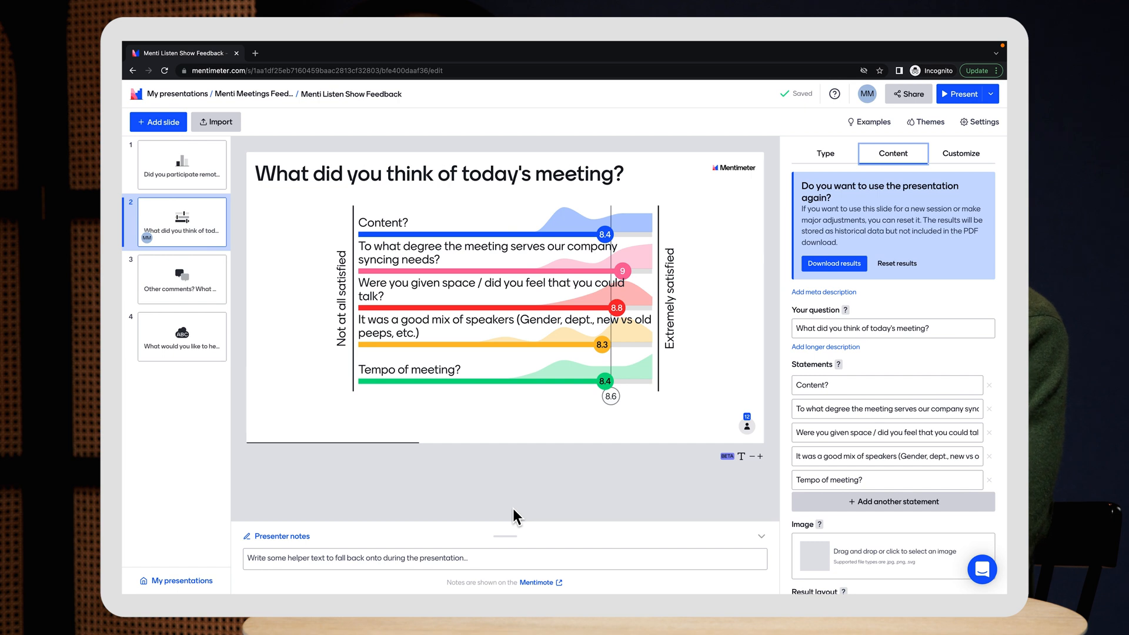
mouse_move(896, 263)
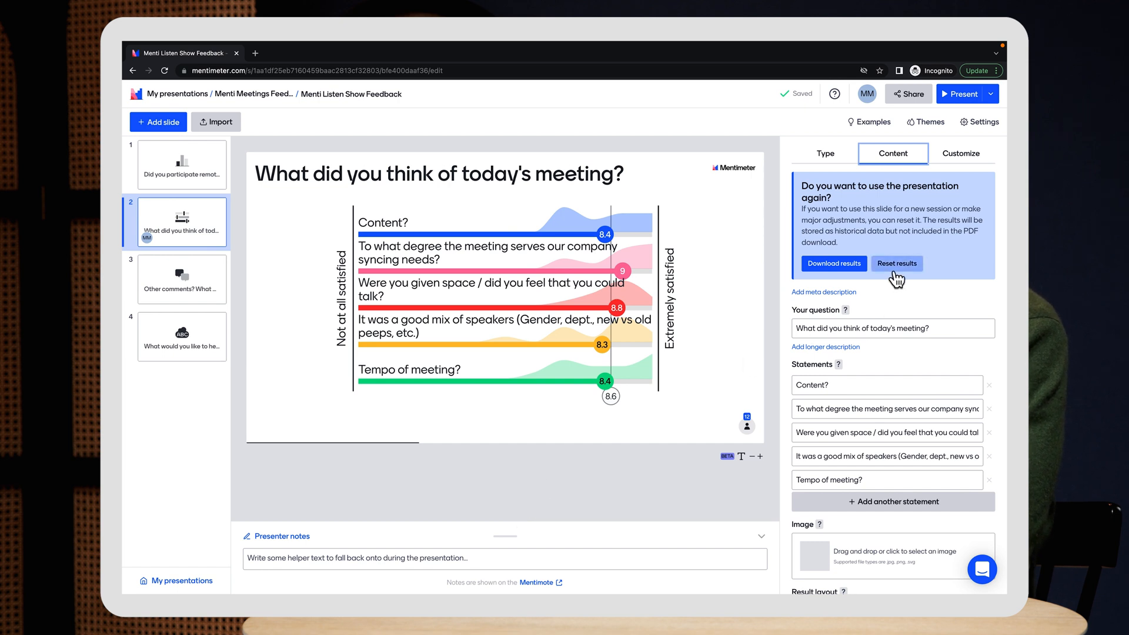
left_click(898, 263)
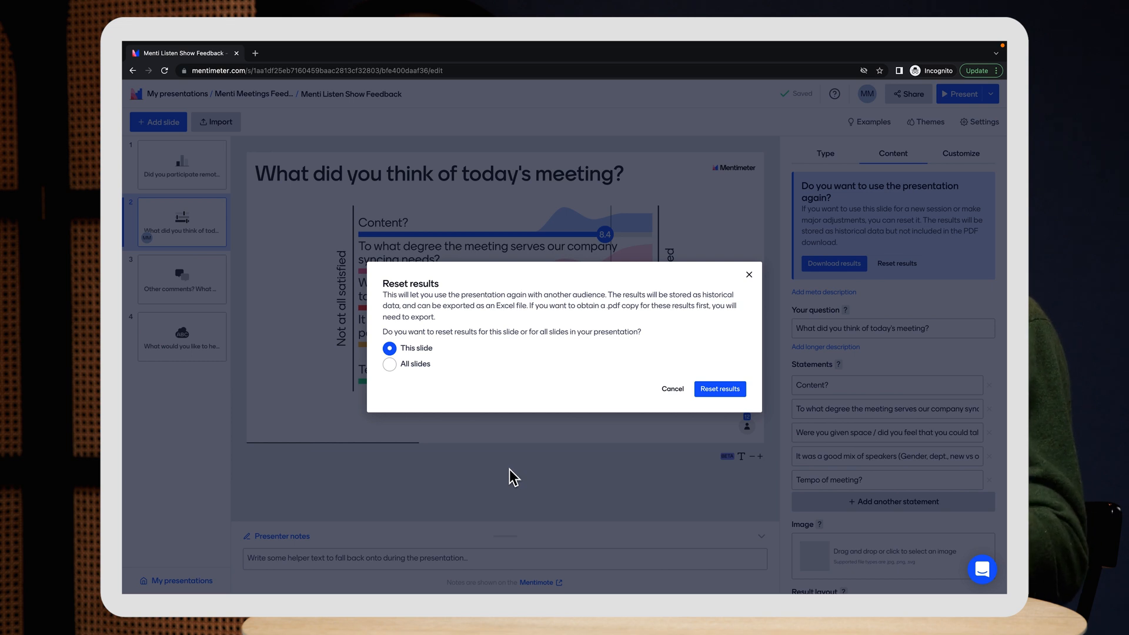
mouse_move(671, 389)
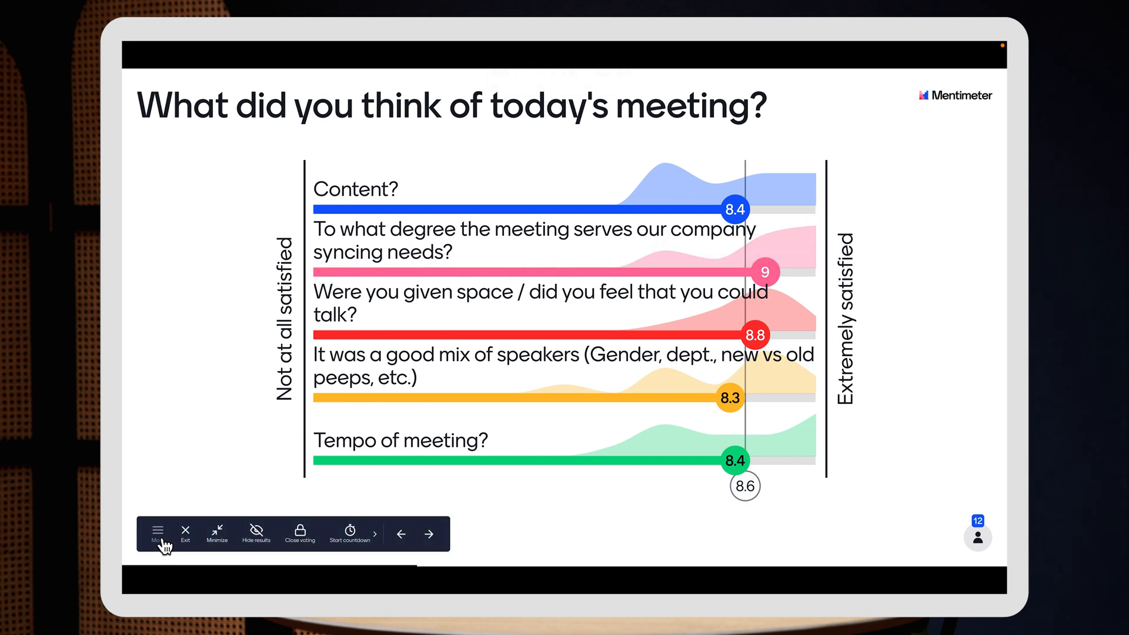
- From the presenter menu's History, view Session 1, another earlier session, then Session 3
left_click(157, 530)
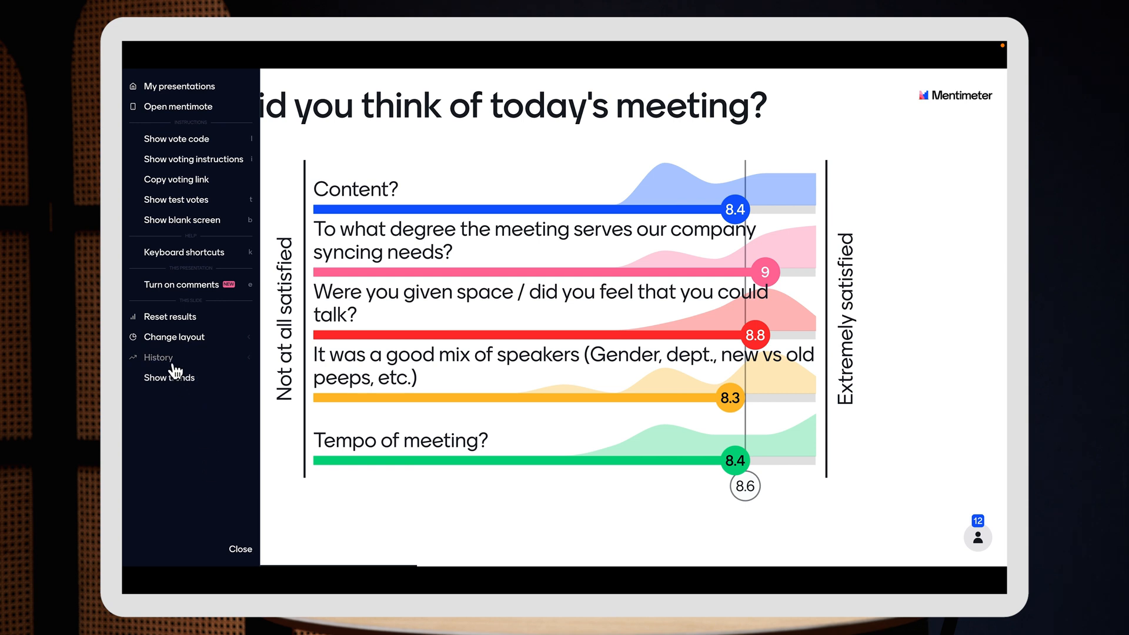
left_click(158, 357)
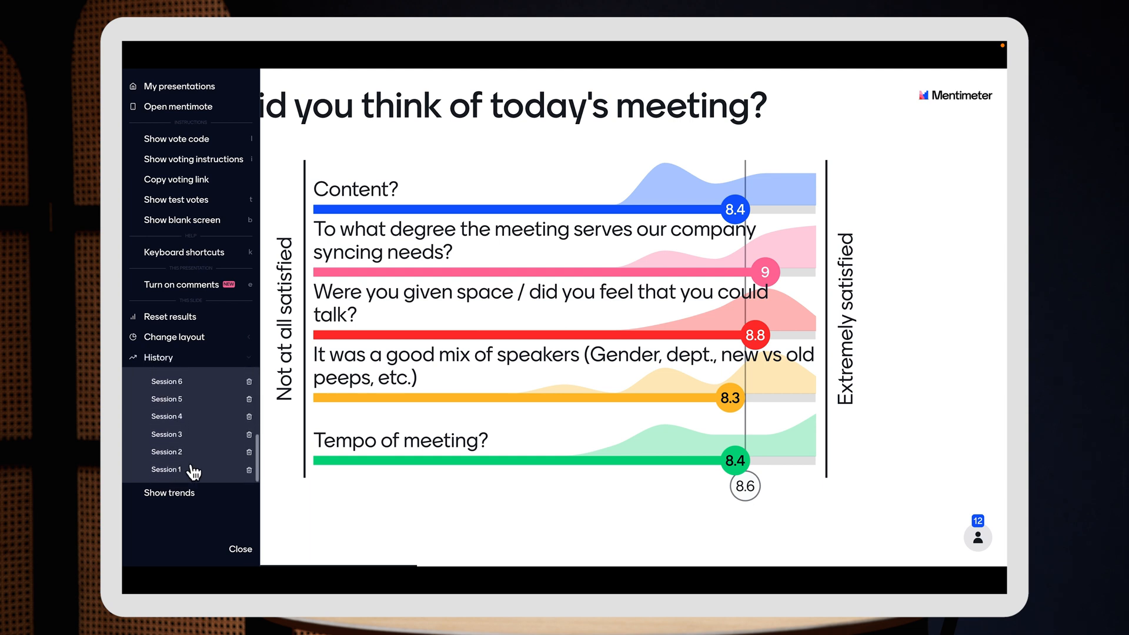
left_click(167, 468)
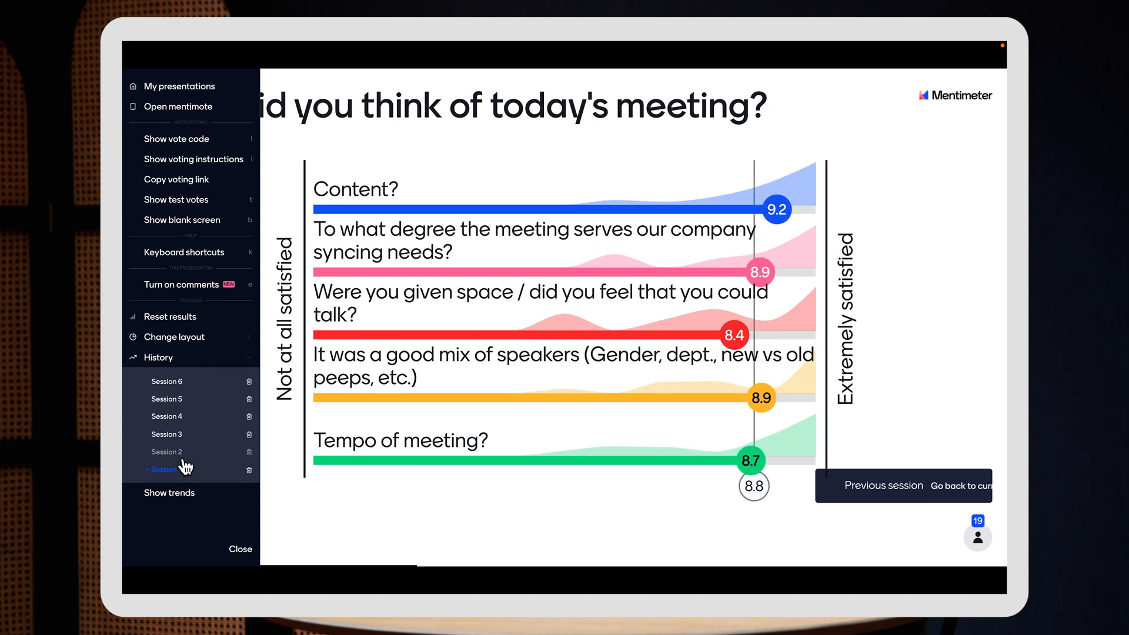
left_click(166, 451)
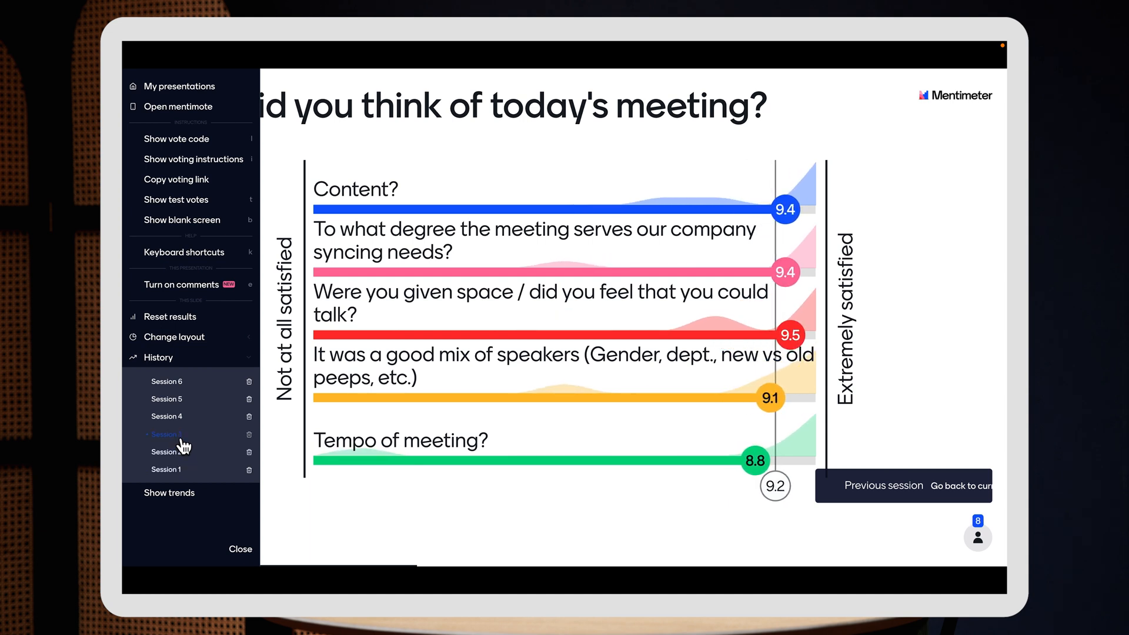
left_click(166, 433)
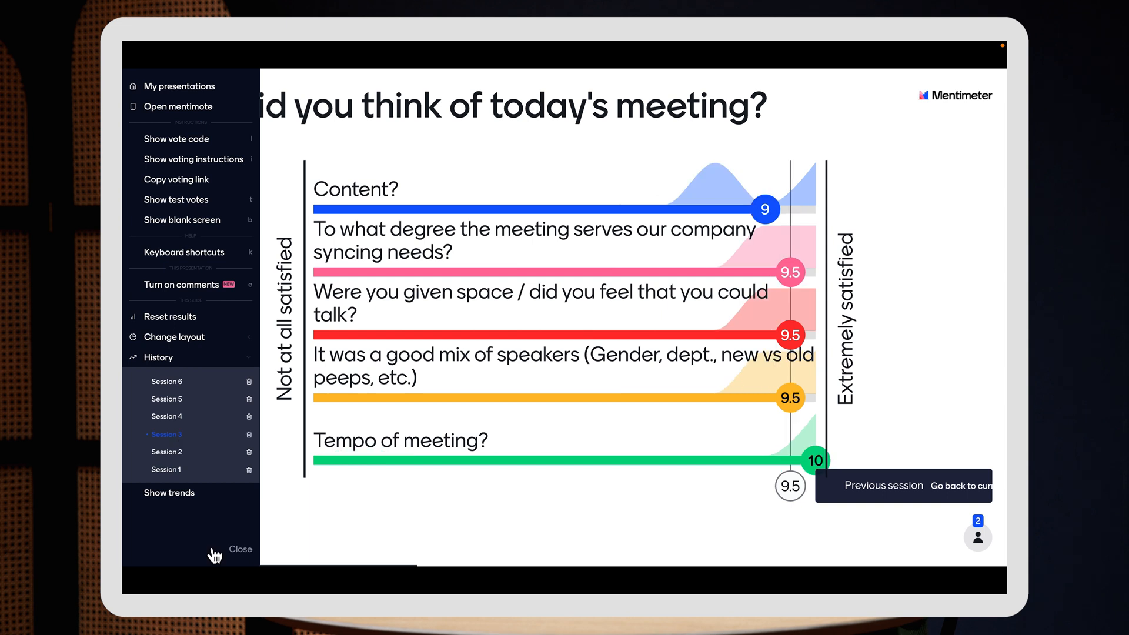
mouse_move(184, 510)
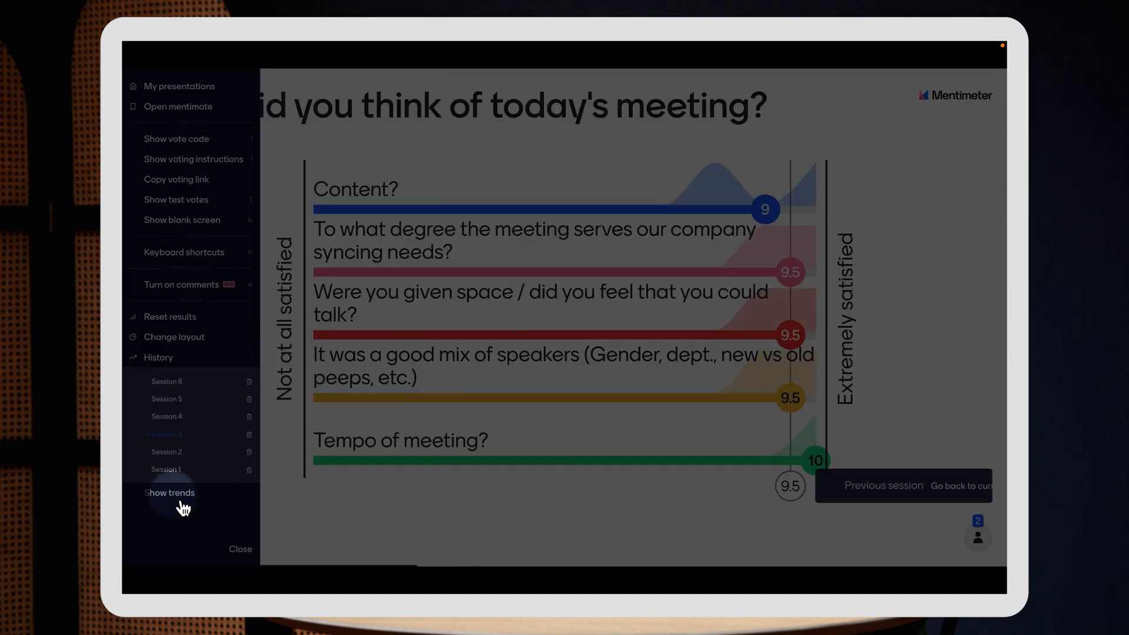
- Show the meeting feedback averages trend chart and close the presenter menu
left_click(170, 493)
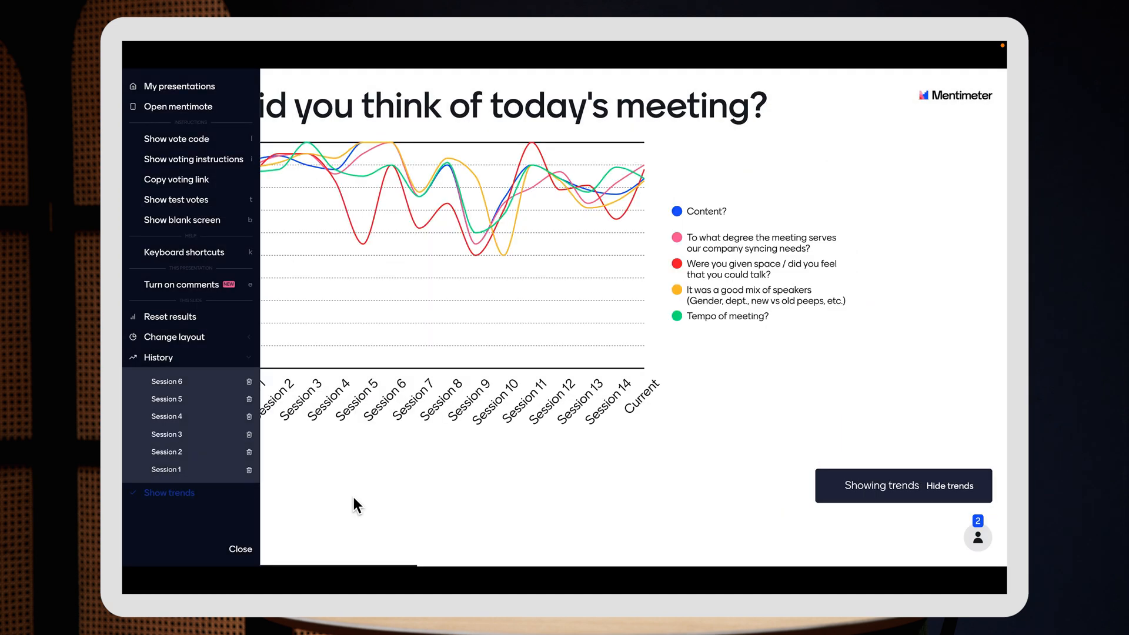
left_click(239, 549)
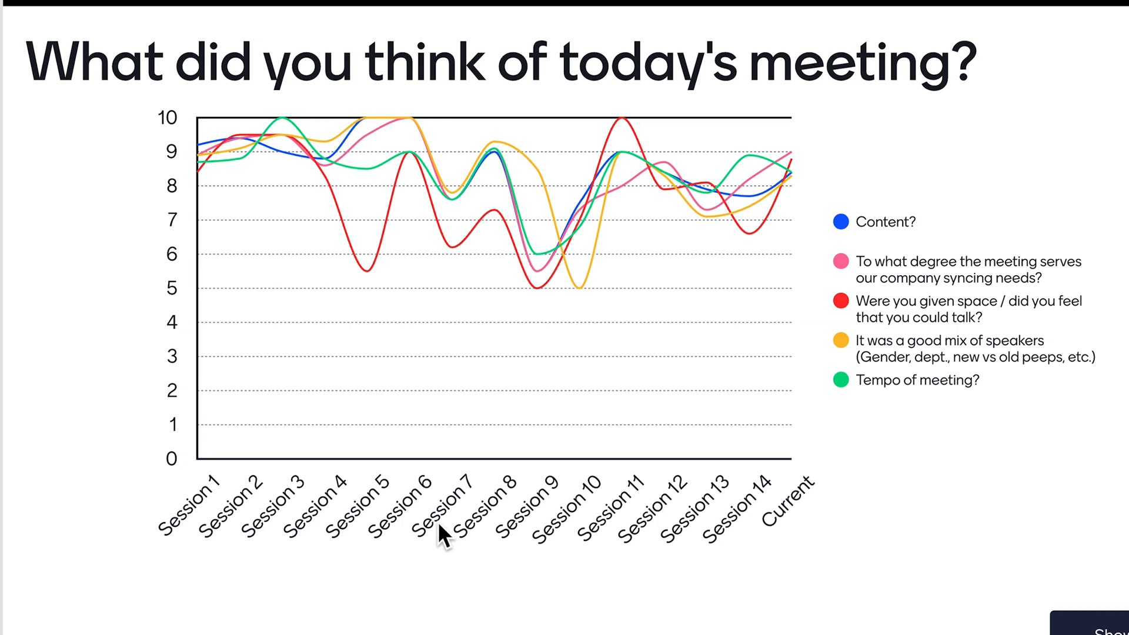
mouse_move(523, 532)
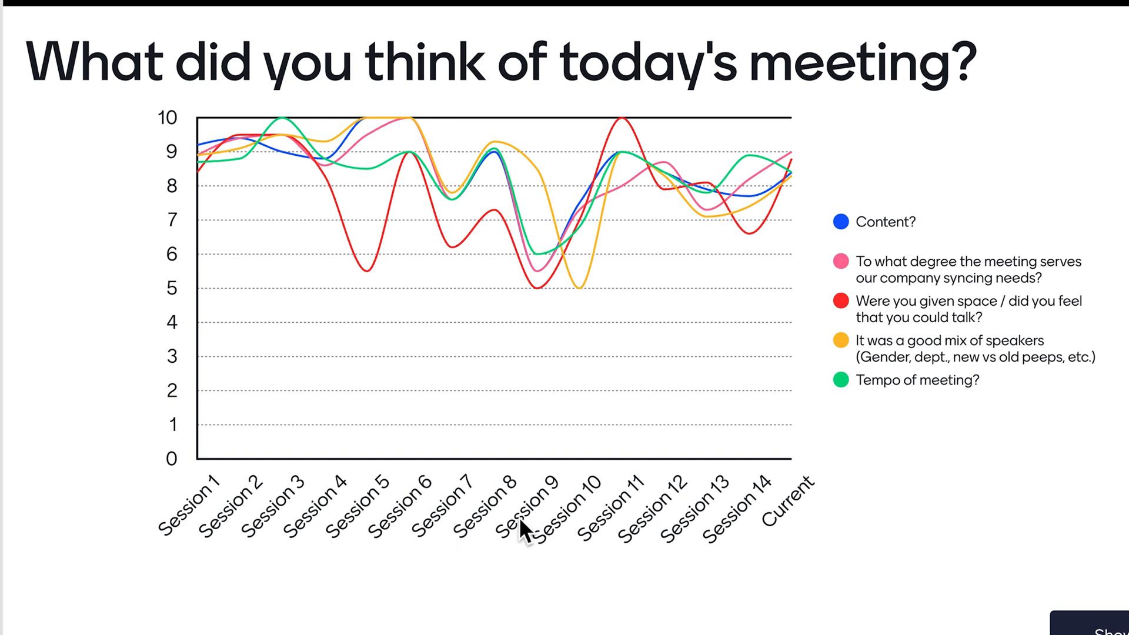
mouse_move(953, 186)
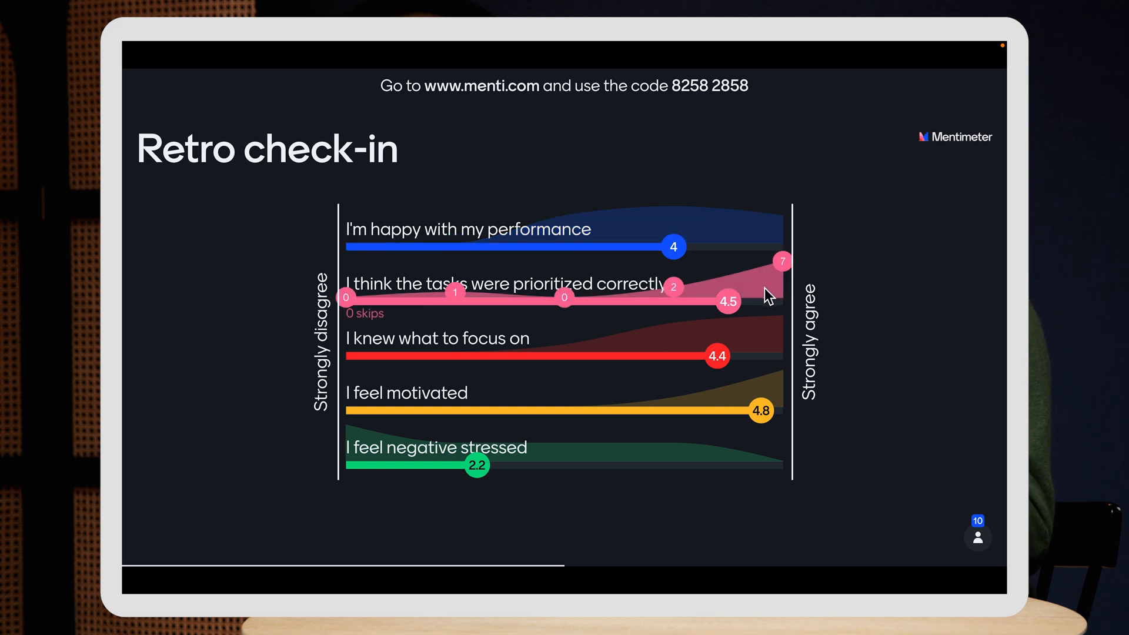
mouse_move(941, 353)
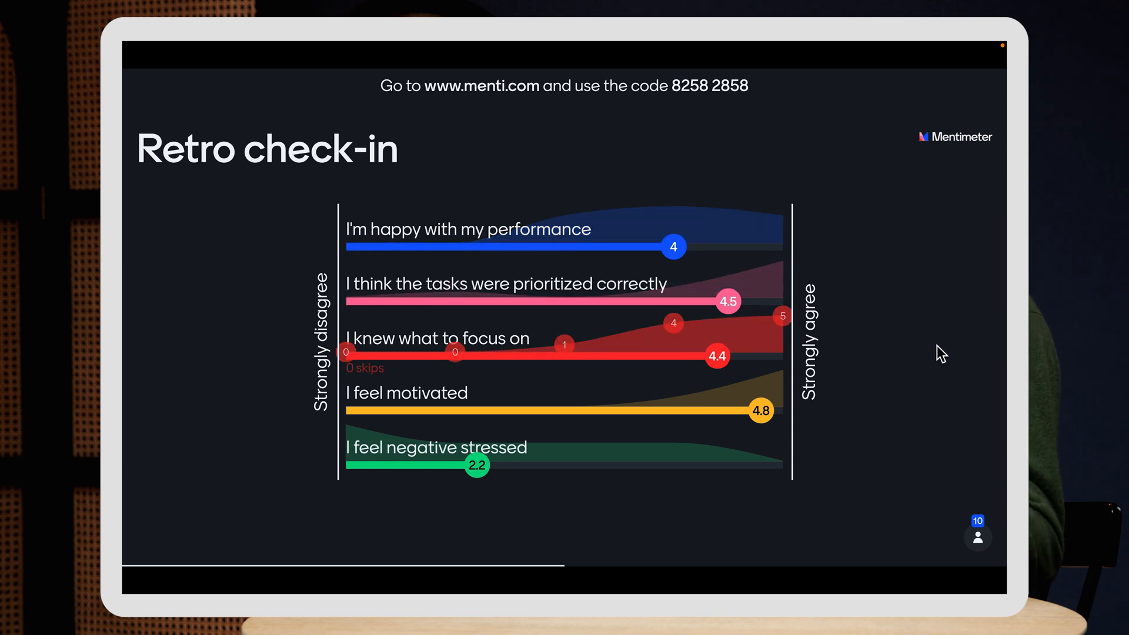
mouse_move(140, 537)
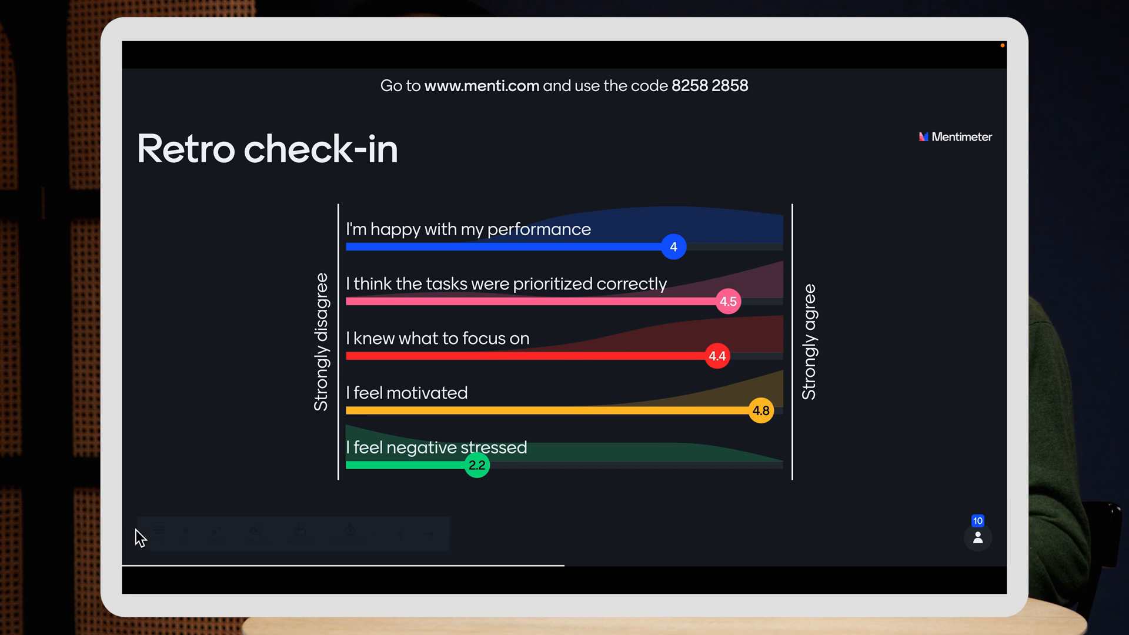
- Open the presenter options on the Retro check-in slide
left_click(147, 533)
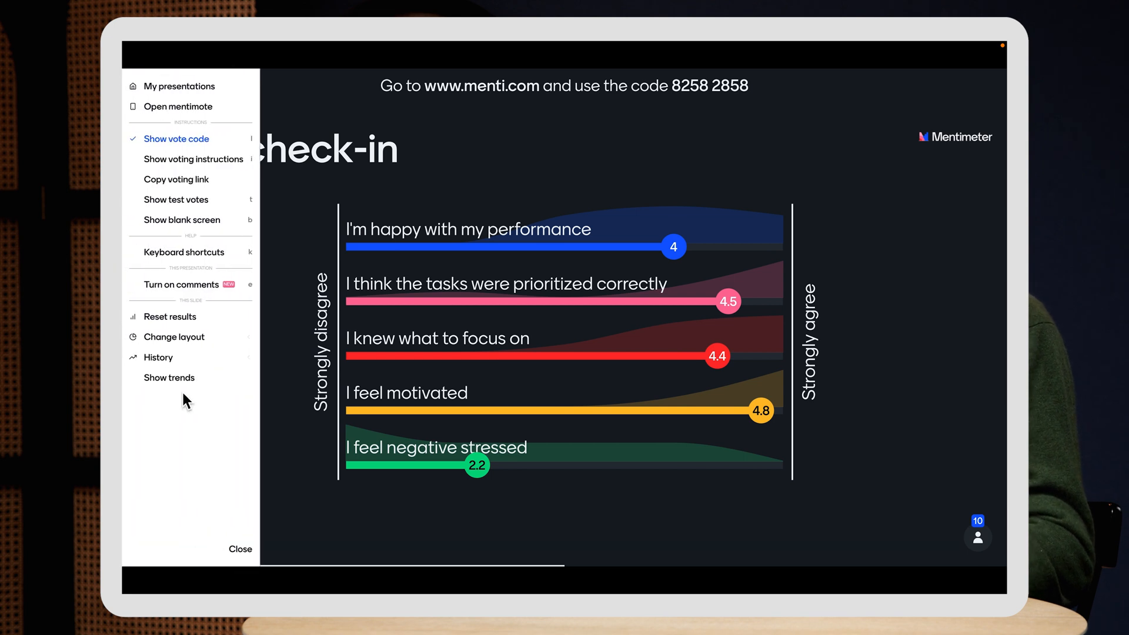
- Show Retro check-in trends from Session 1 to Current and close the menu
left_click(169, 377)
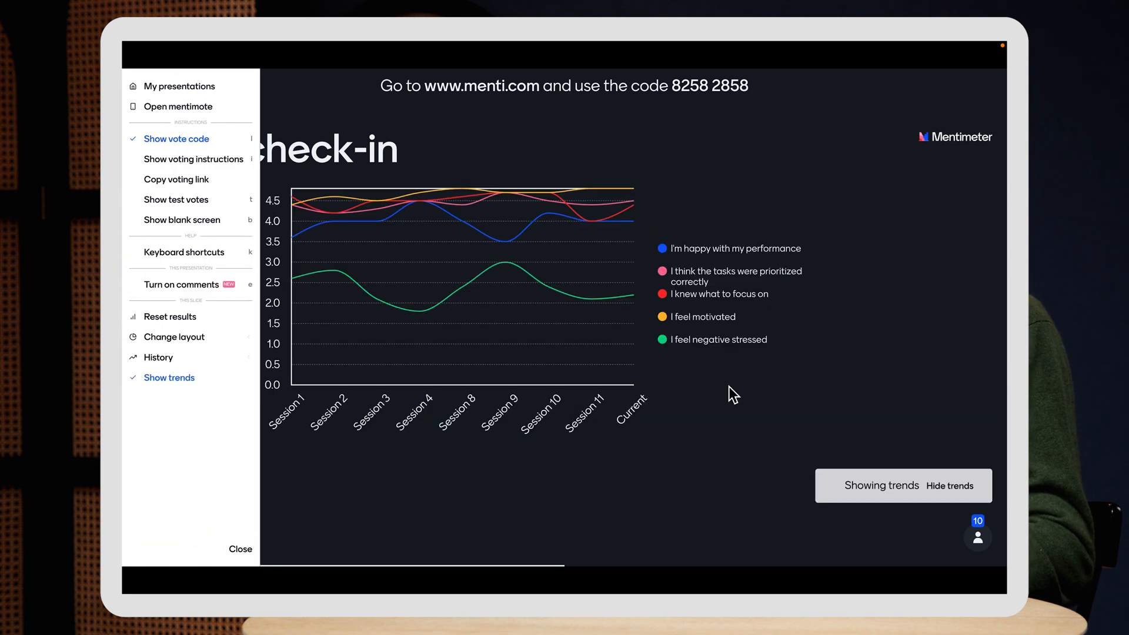
left_click(240, 549)
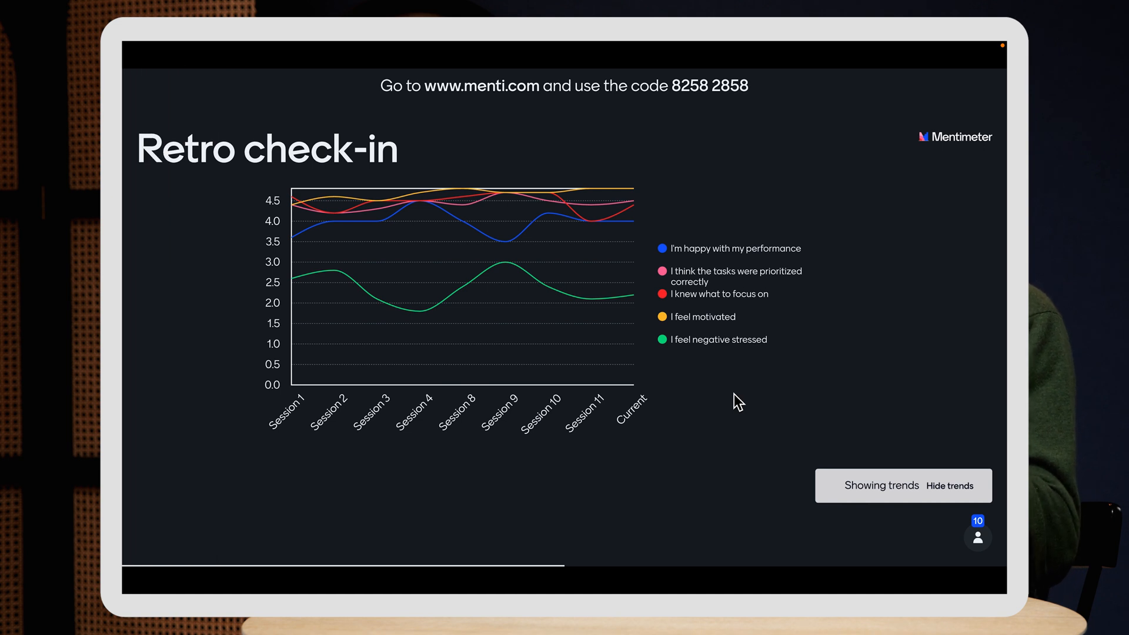
mouse_move(868, 352)
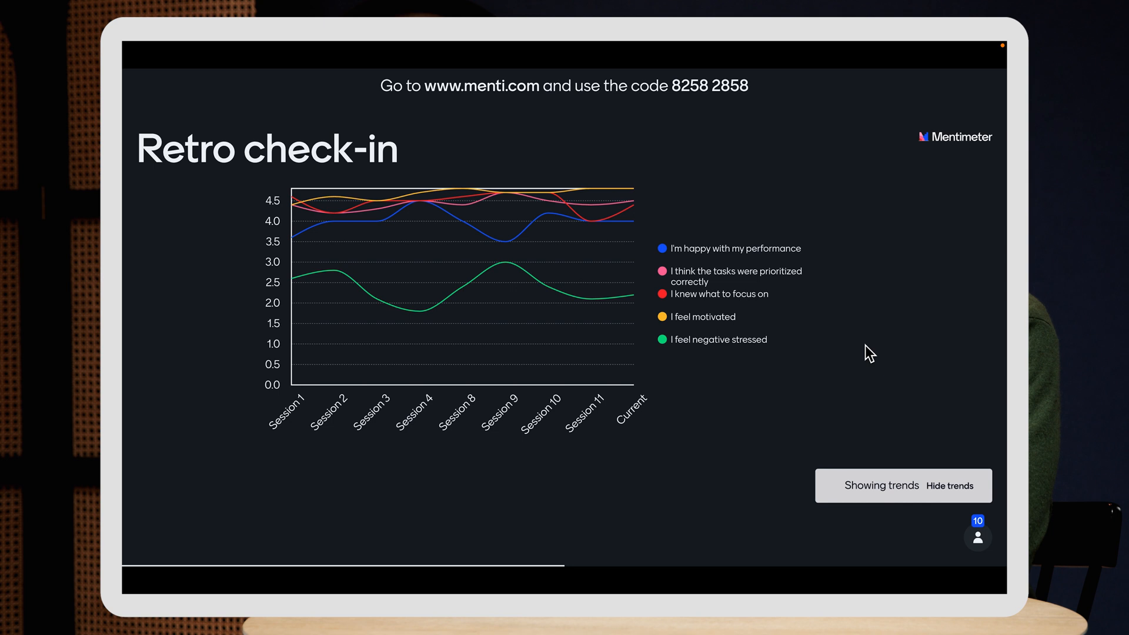
mouse_move(702, 317)
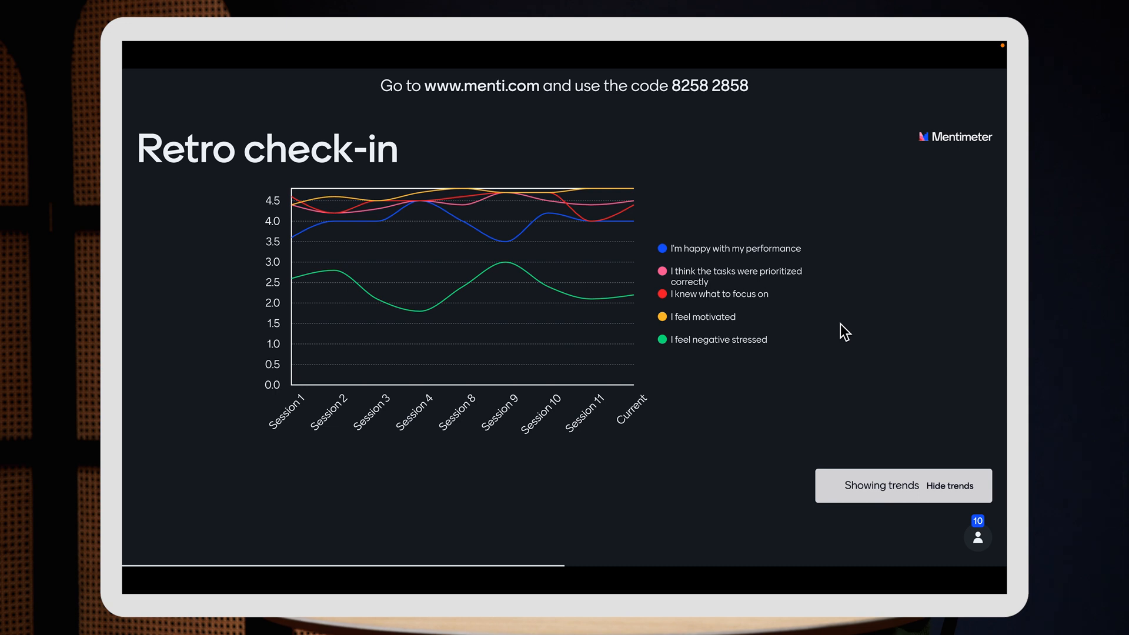
mouse_move(792, 270)
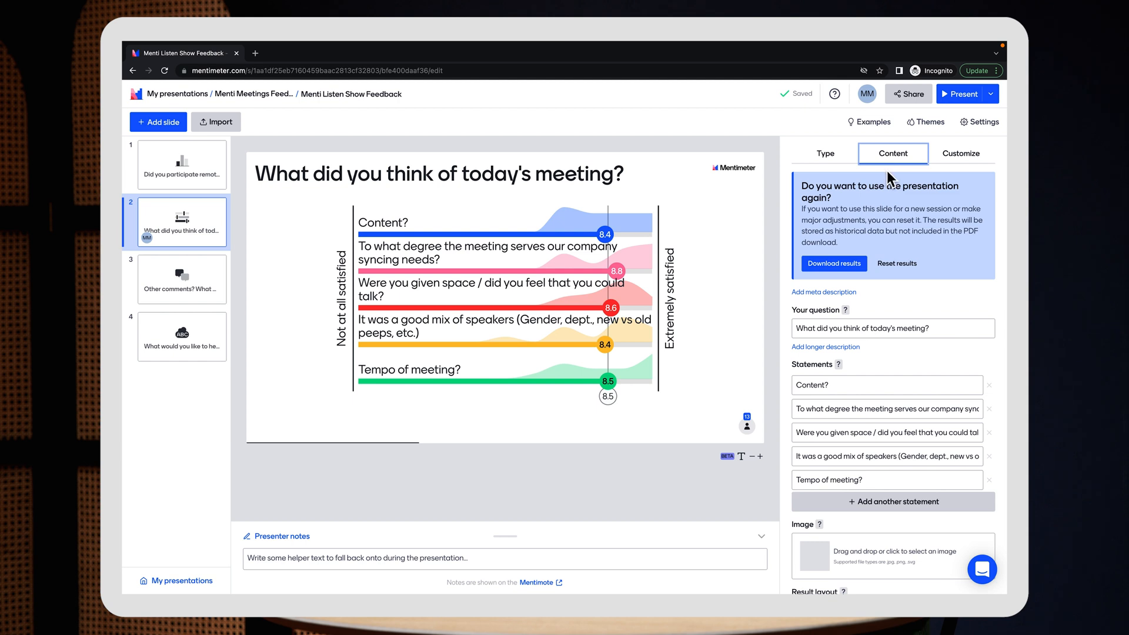
- Reset results for all slides of the meeting feedback presentation
left_click(896, 263)
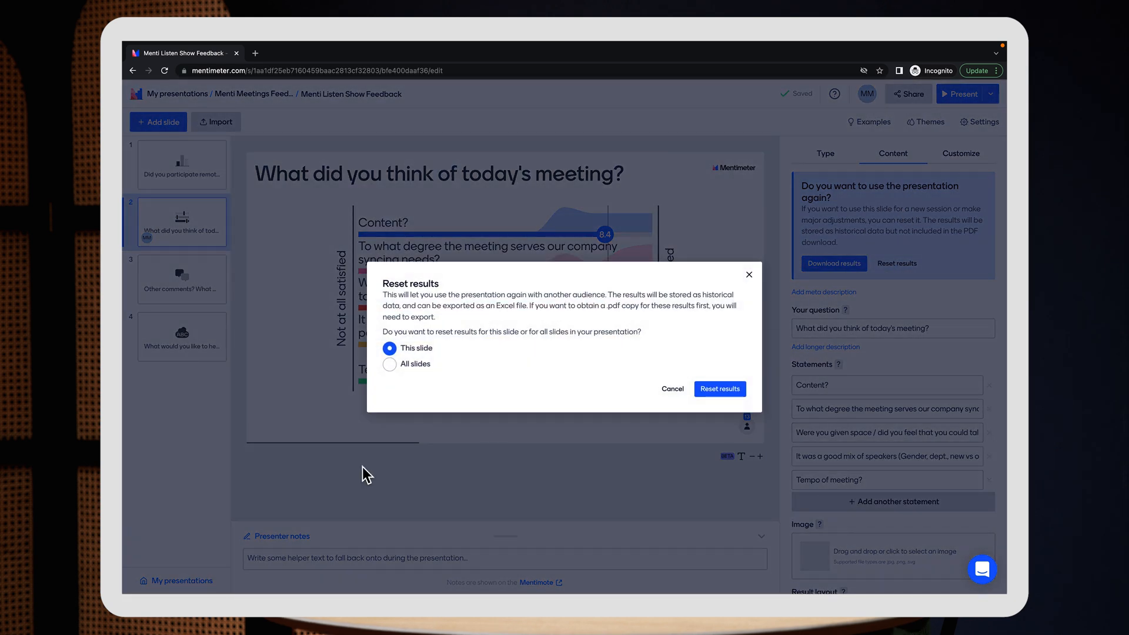
mouse_move(400, 378)
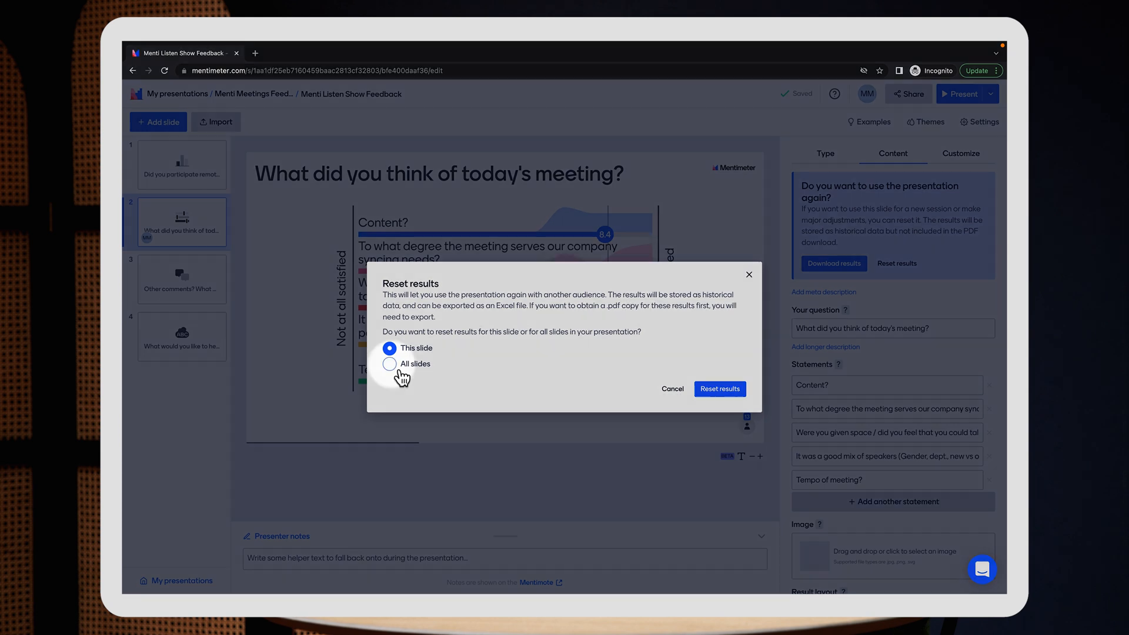
left_click(389, 364)
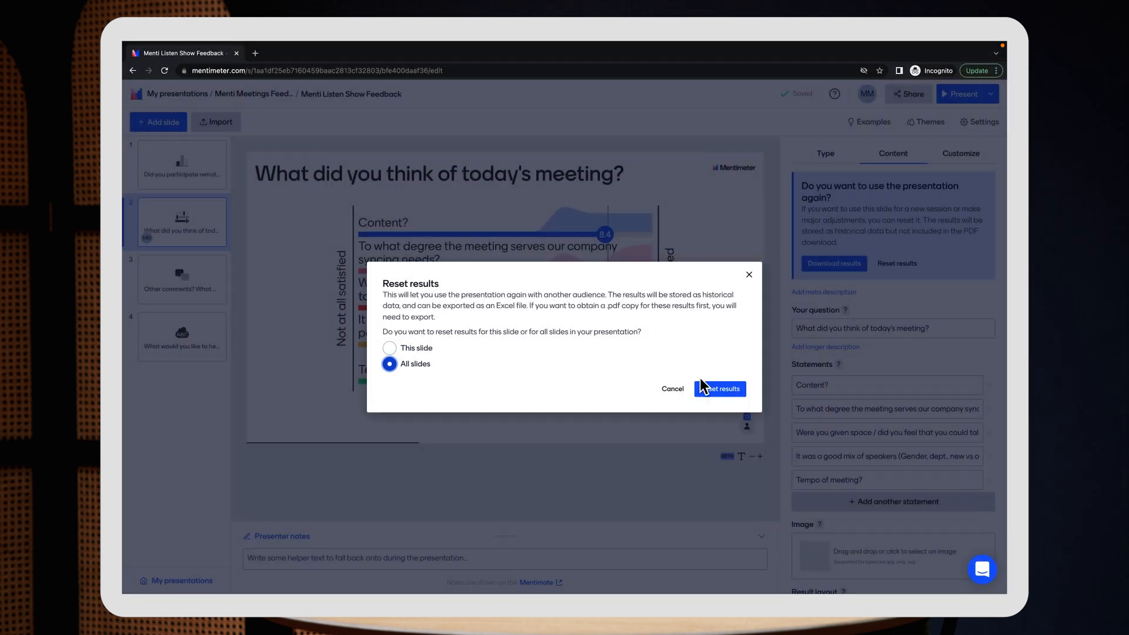
mouse_move(719, 388)
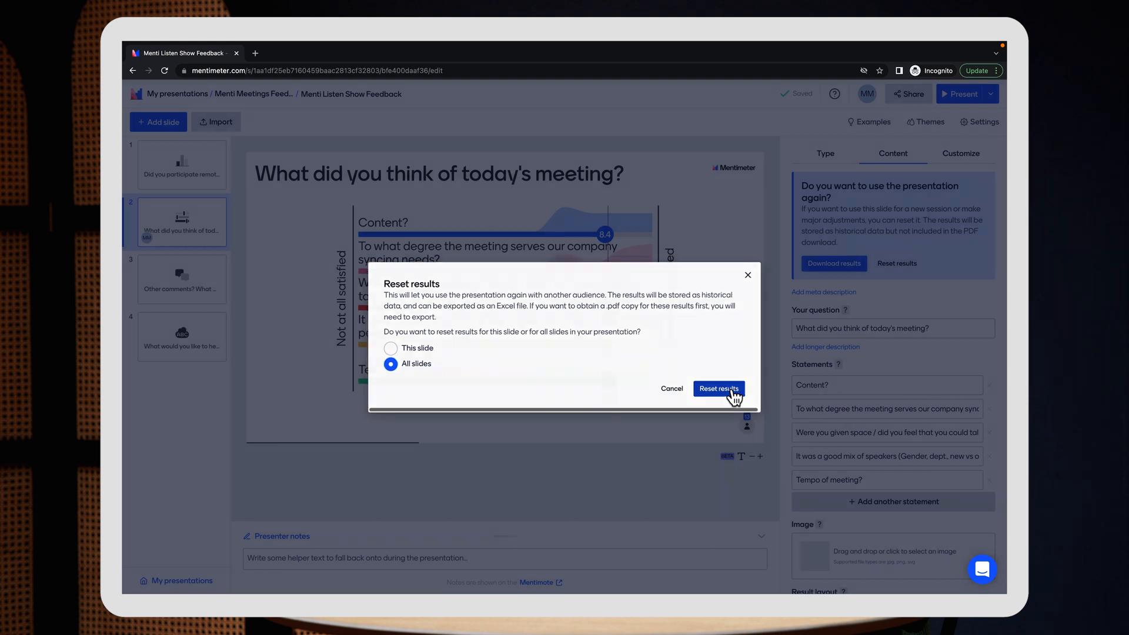